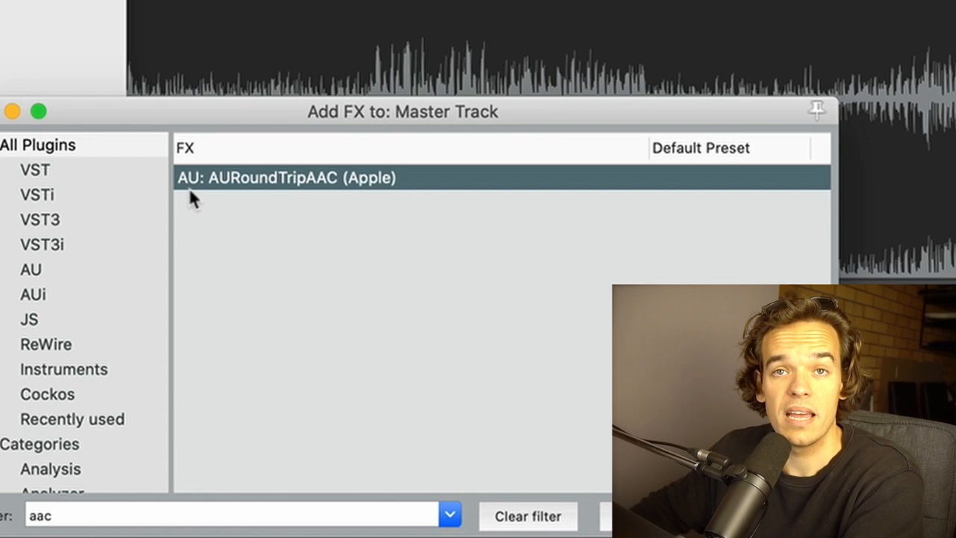
{"action": "mouse_move", "coordinate": [672, 272]}
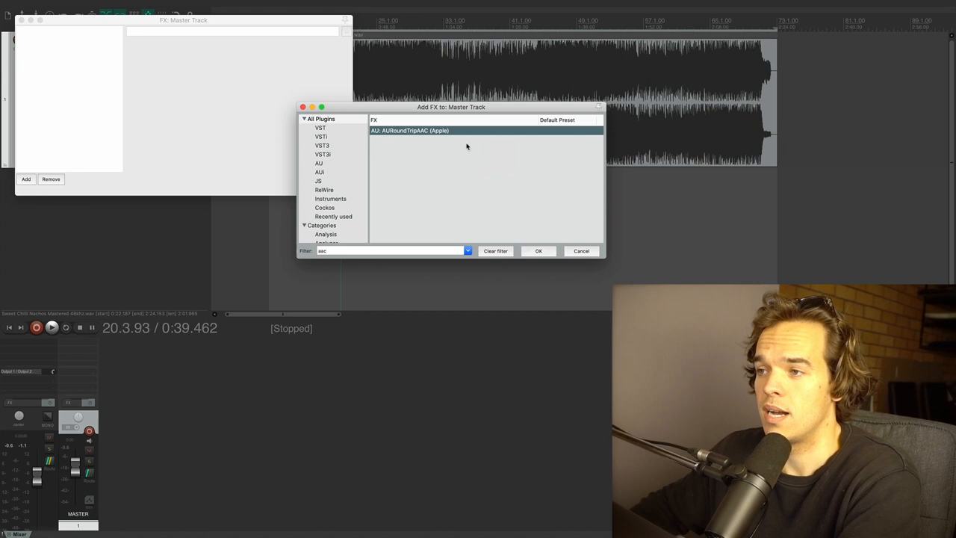
Step: Load Apple's AURoundTripAAC plugin onto the master track from the Add FX list
{"action": "left_click", "coordinate": [538, 251]}
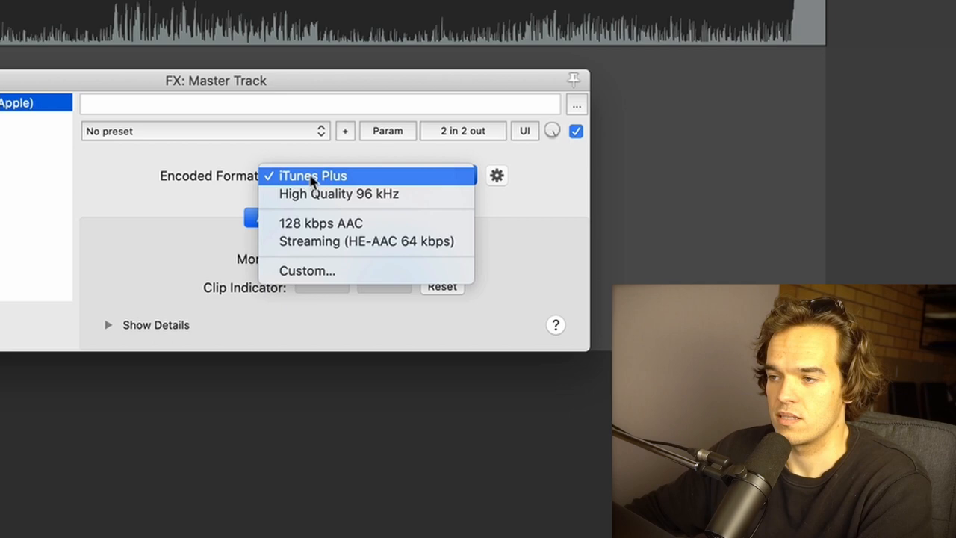
Step: Keep iTunes Plus as the encoded format and switch Monitor between Source and Encoded during playback
{"action": "left_click", "coordinate": [312, 177]}
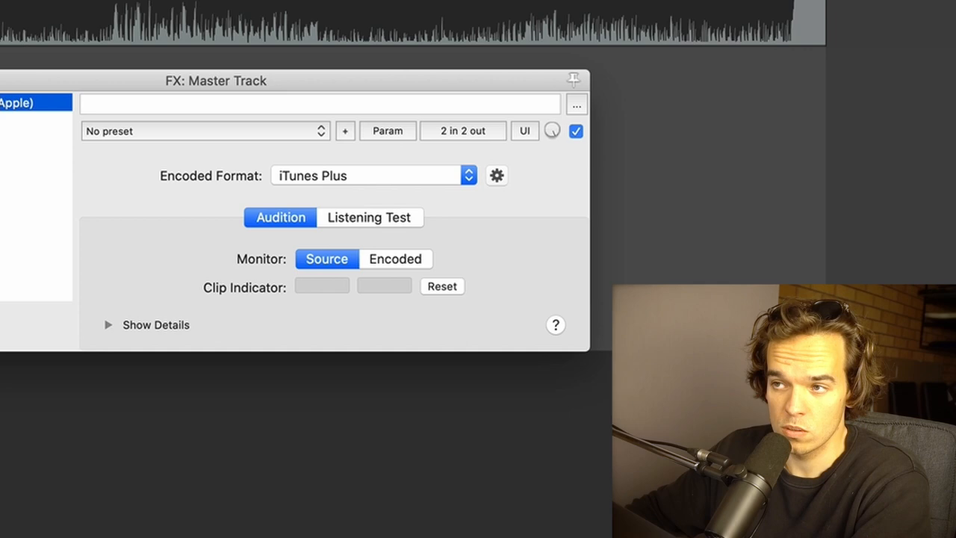
{"action": "left_click", "coordinate": [396, 258]}
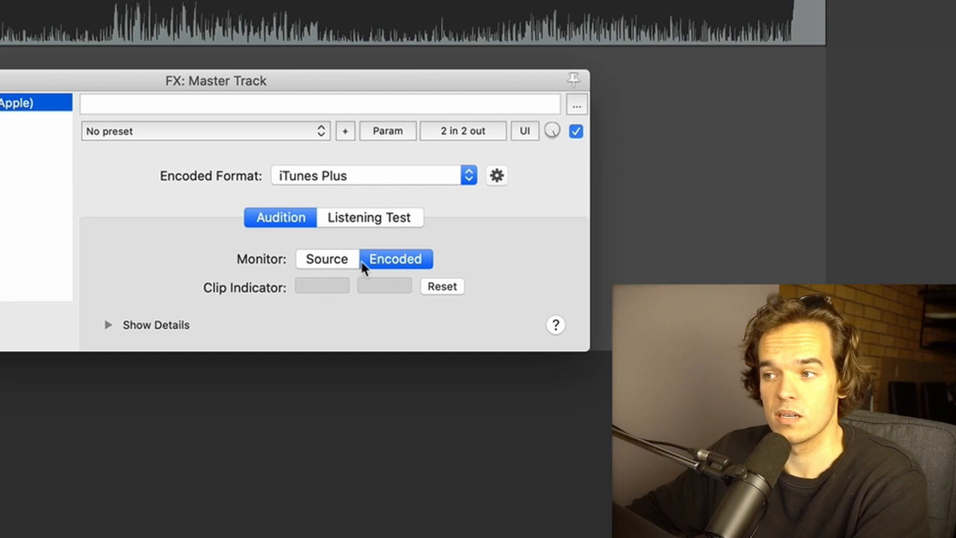
{"action": "left_click", "coordinate": [325, 259]}
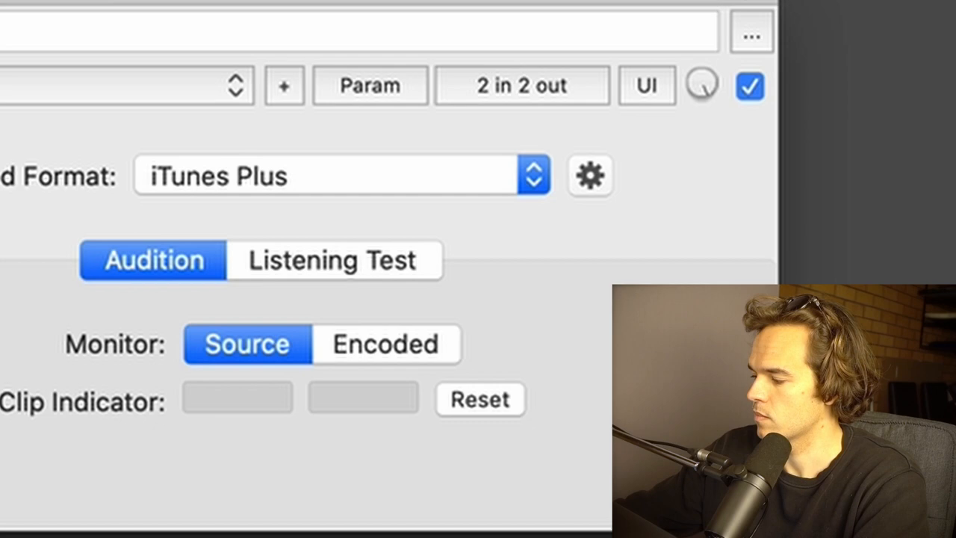
{"action": "mouse_move", "coordinate": [387, 344]}
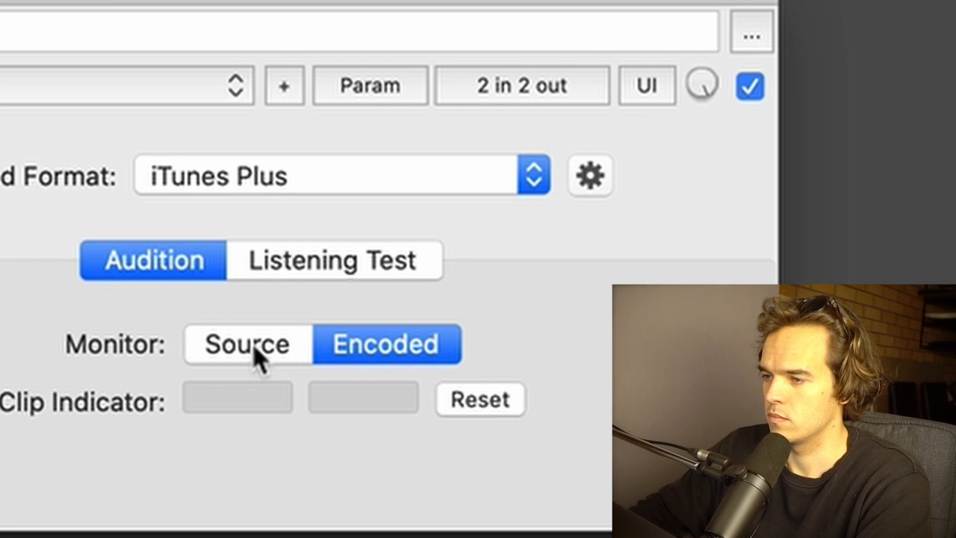
{"action": "left_click", "coordinate": [247, 344]}
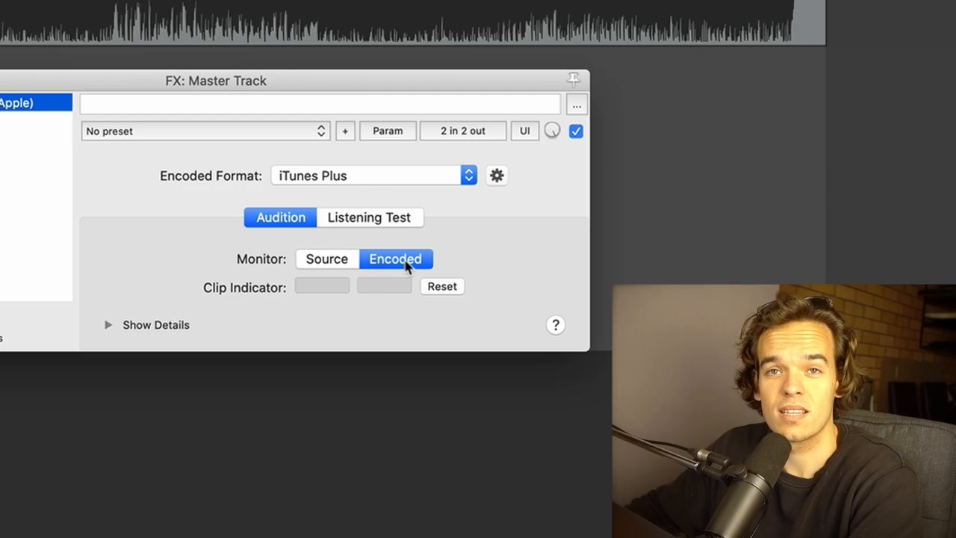
{"action": "left_click", "coordinate": [326, 258]}
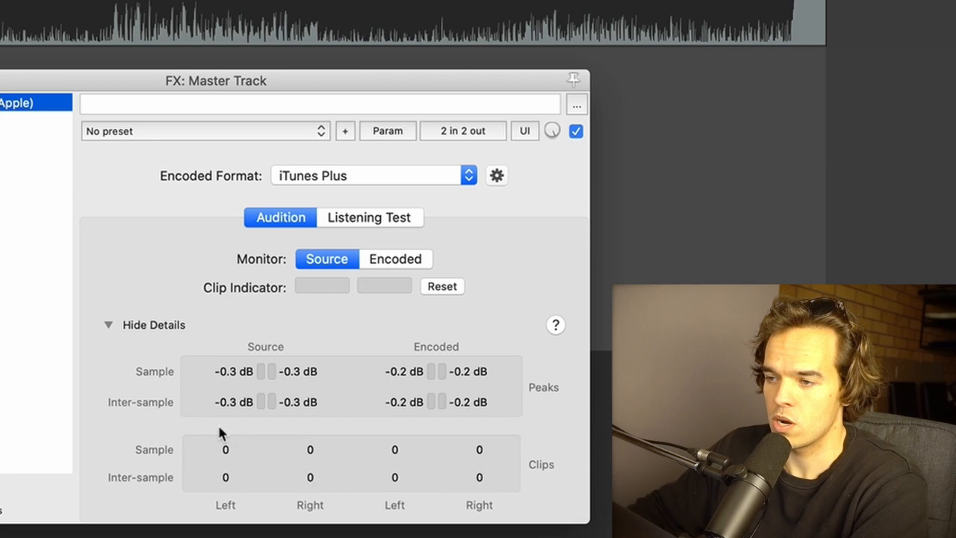
{"action": "mouse_move", "coordinate": [400, 409]}
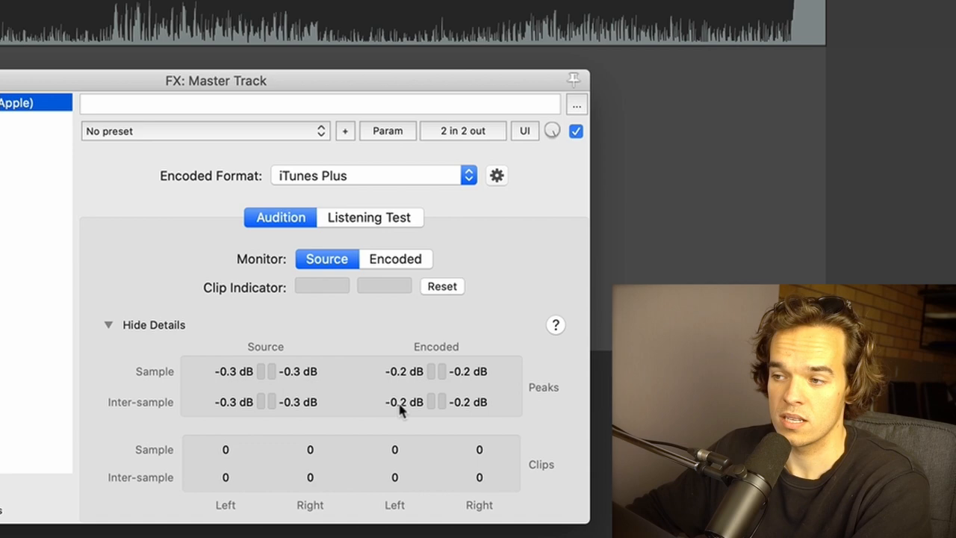
{"action": "mouse_move", "coordinate": [454, 382]}
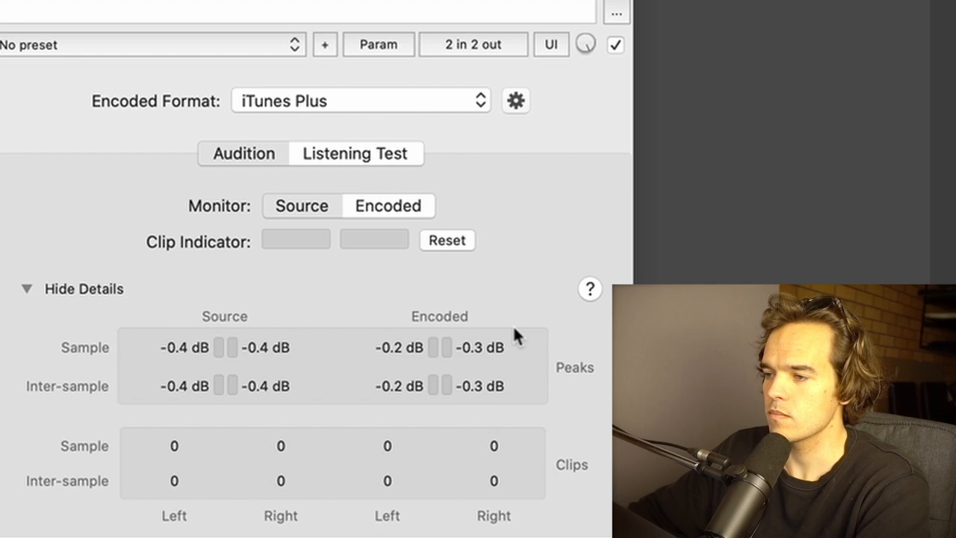
Step: Reveal the plugin's Peaks and Clips tables for source and encoded audio via Show Details
{"action": "left_click", "coordinate": [242, 153]}
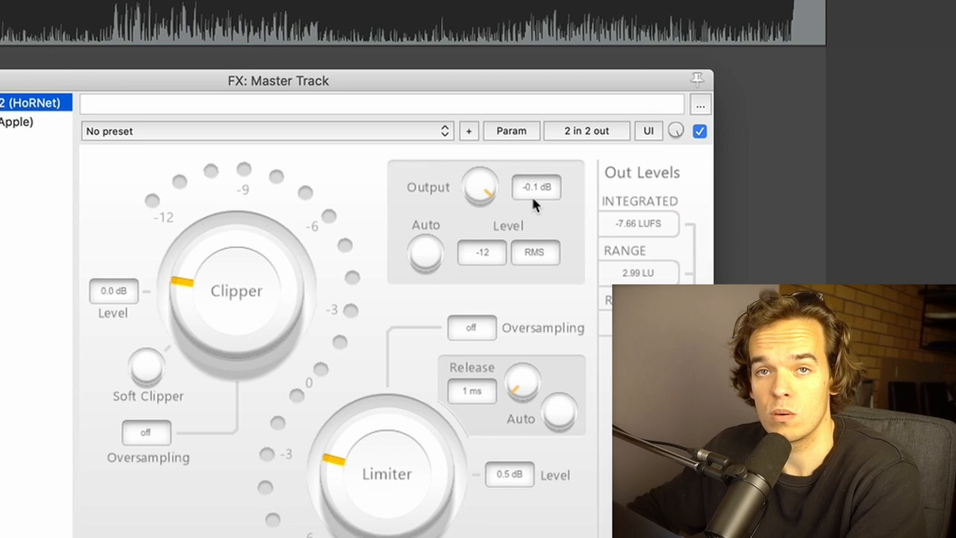
{"action": "mouse_move", "coordinate": [27, 157]}
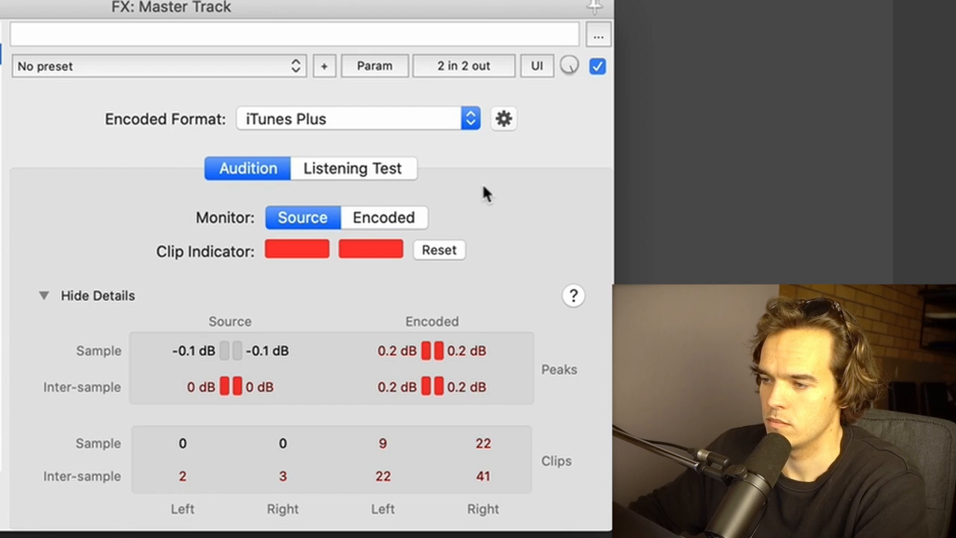
Step: Monitor the clipping encoded audio, then return to the barely-clipping source
{"action": "left_click", "coordinate": [383, 218]}
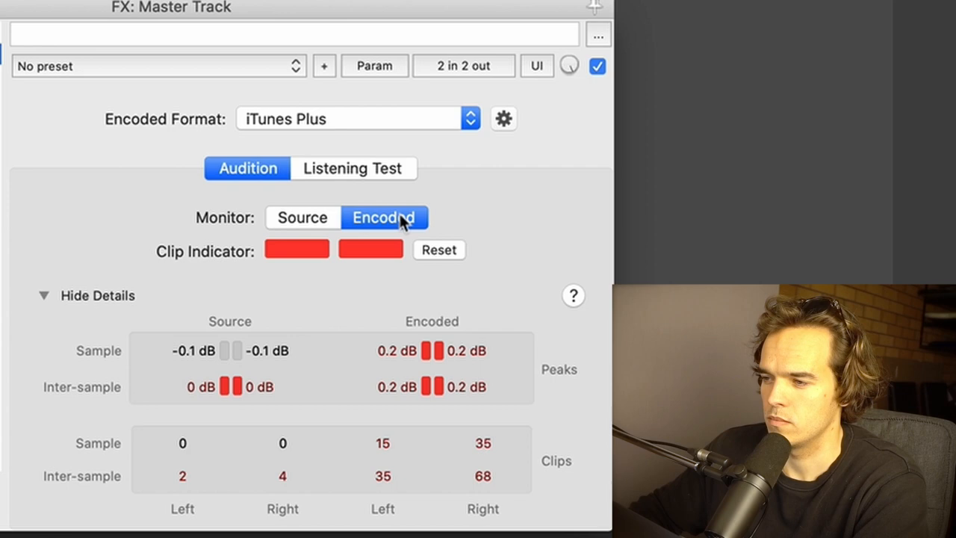
{"action": "left_click", "coordinate": [301, 218]}
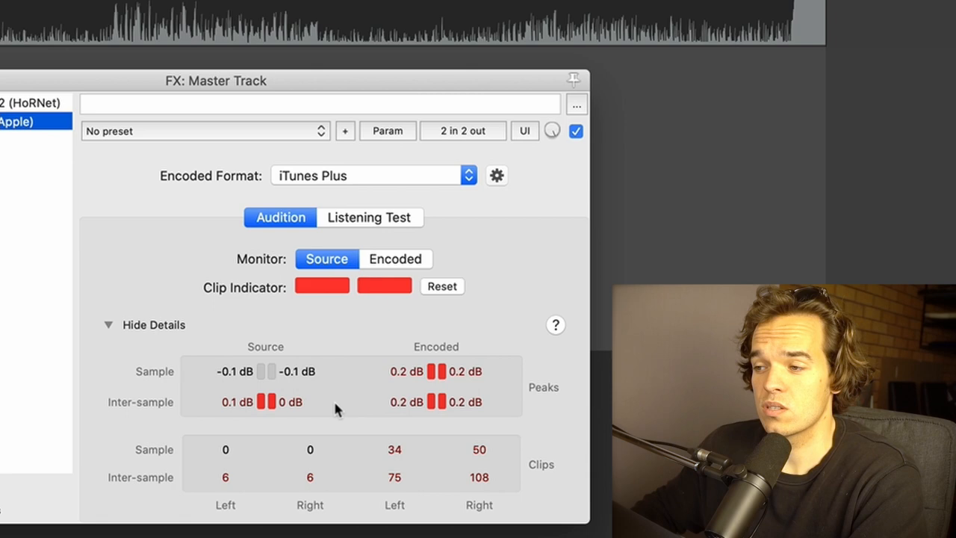
{"action": "mouse_move", "coordinate": [257, 406]}
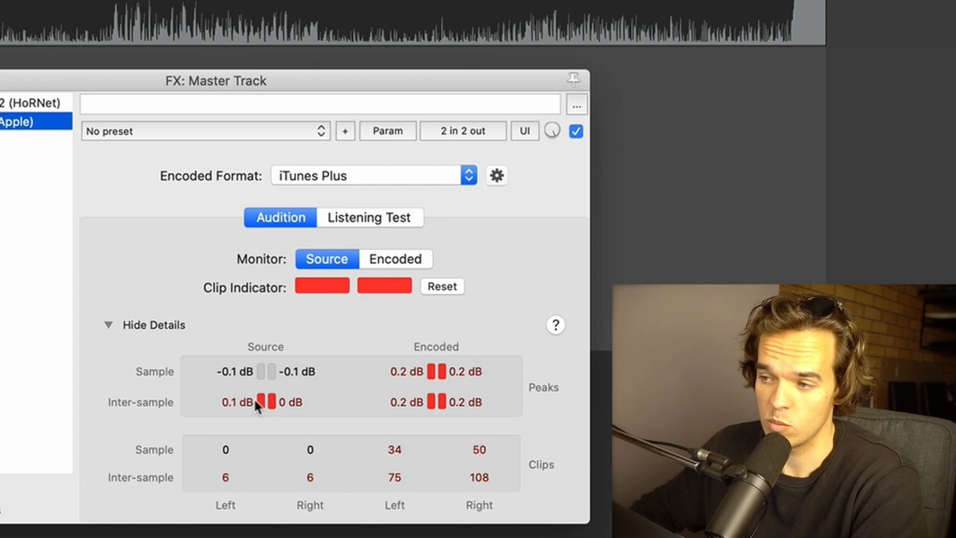
{"action": "mouse_move", "coordinate": [442, 286]}
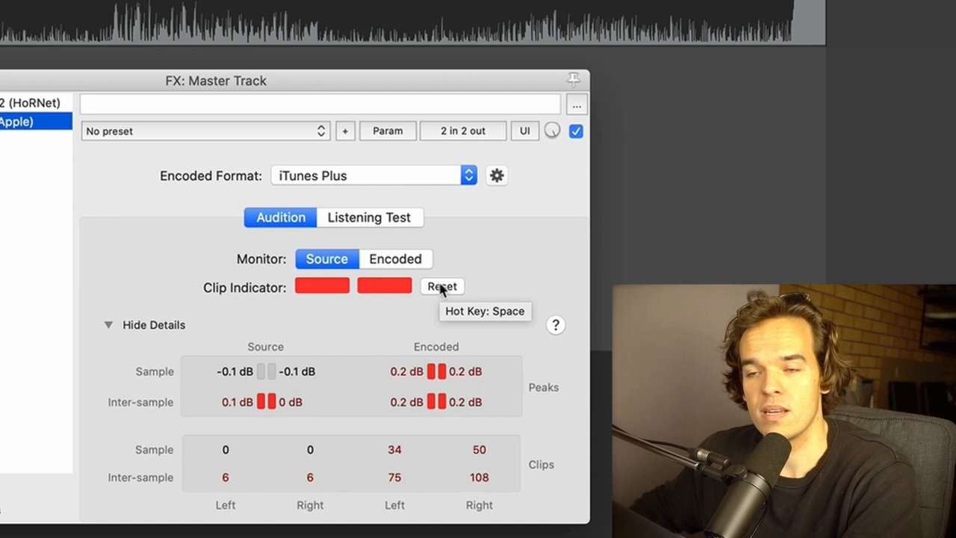
{"action": "mouse_move", "coordinate": [394, 269]}
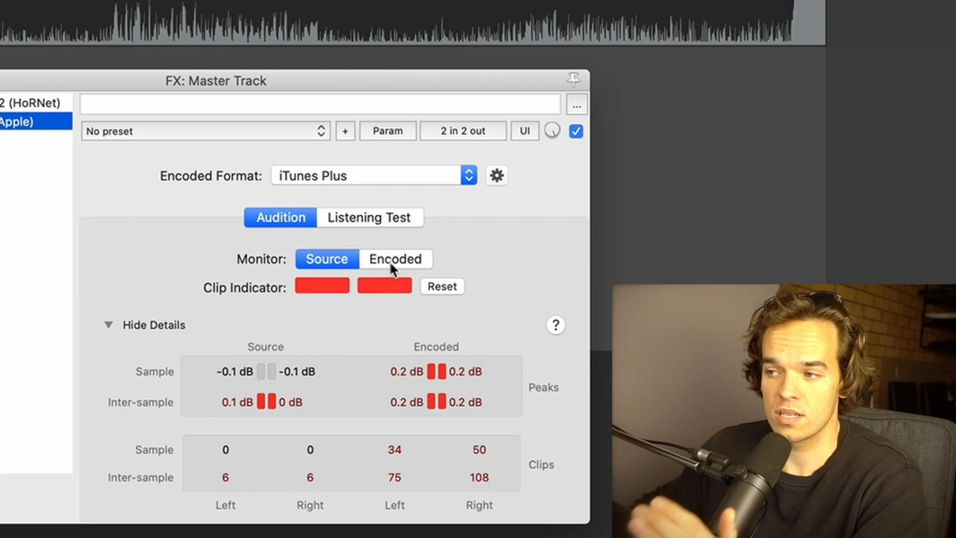
Step: Reset the Clip Indicator so peaks read -60 dB and clips zero, toggling Encoded and Source
{"action": "left_click", "coordinate": [394, 259]}
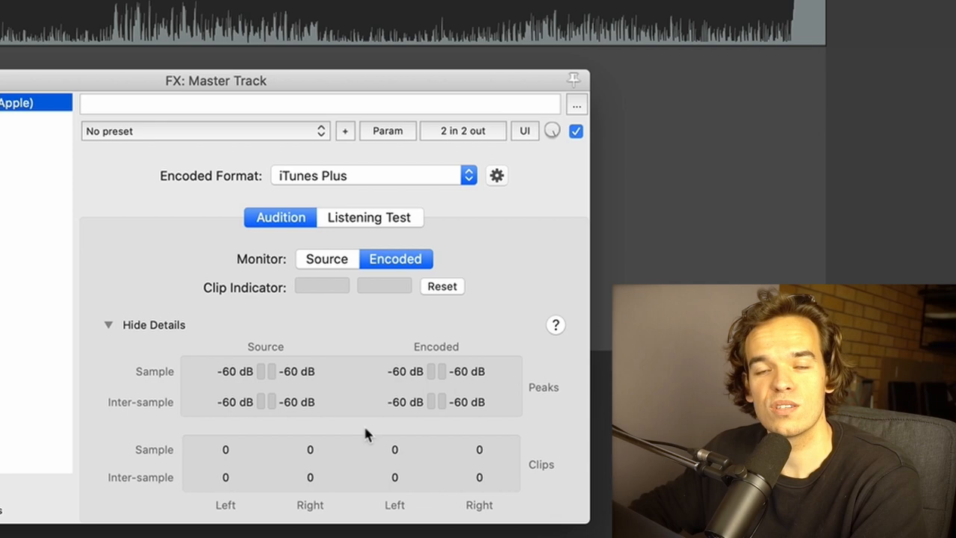
{"action": "mouse_move", "coordinate": [101, 402]}
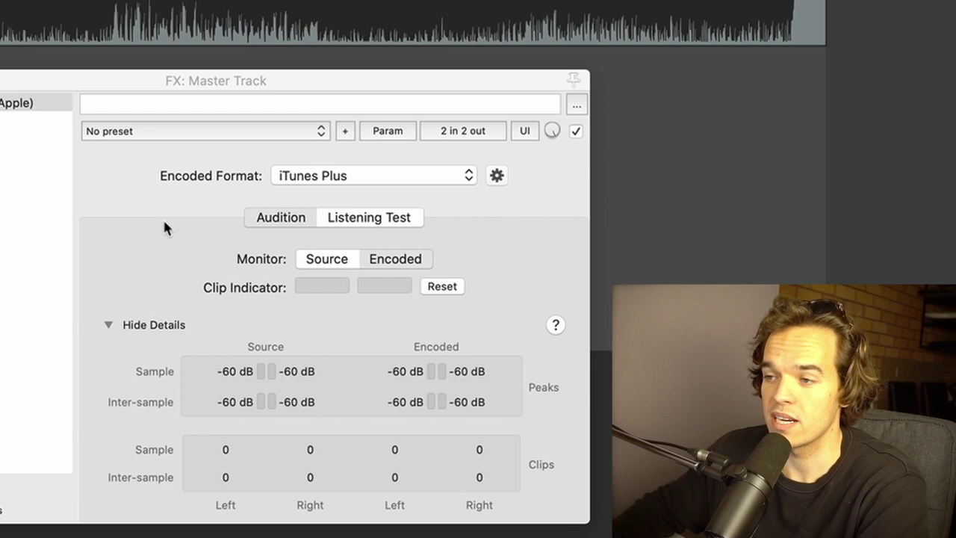
{"action": "left_click", "coordinate": [279, 216]}
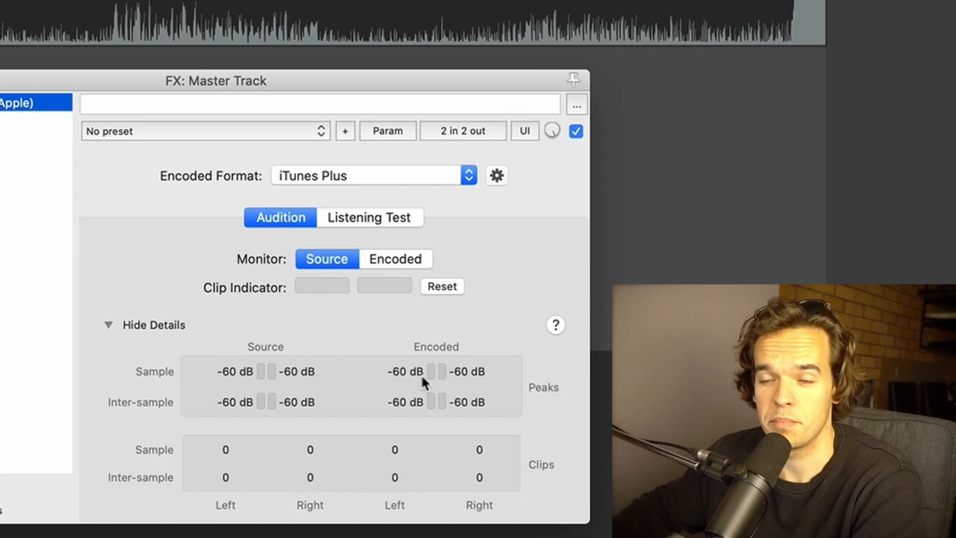